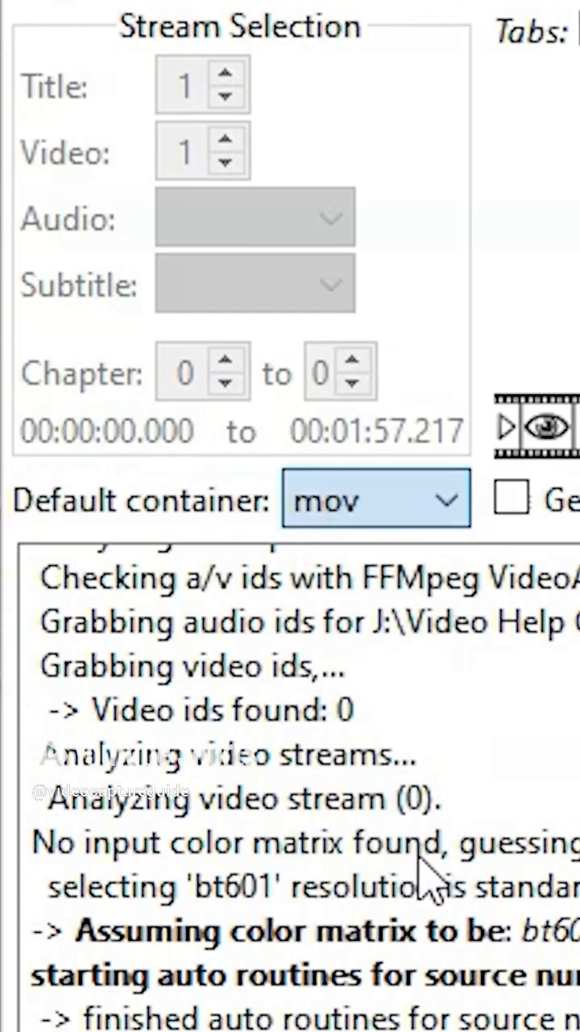
Choose ProRes as the video encoder and set how the audio track is handled.
{"action": "left_click", "coordinate": [226, 171]}
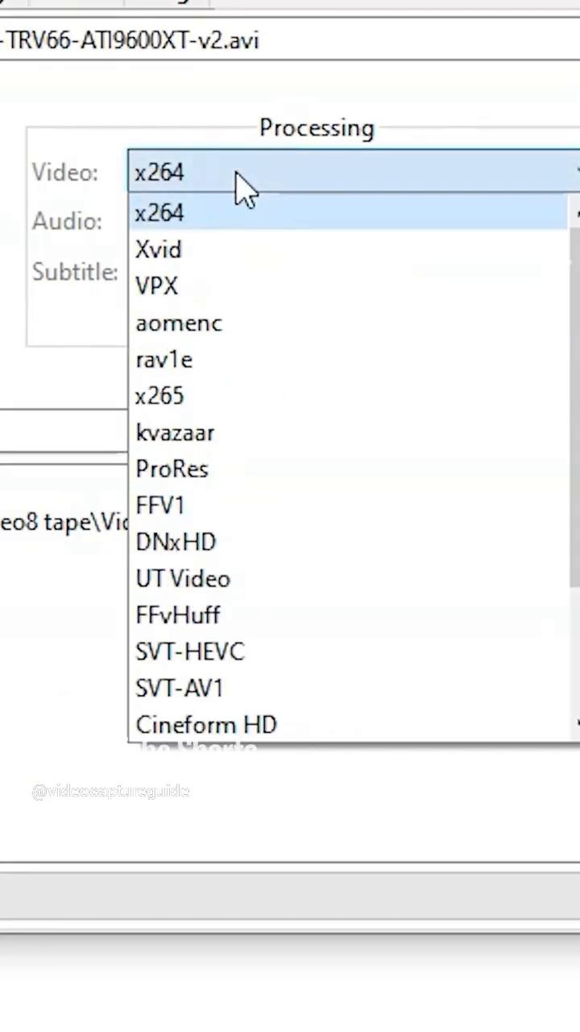
{"action": "left_click", "coordinate": [172, 469]}
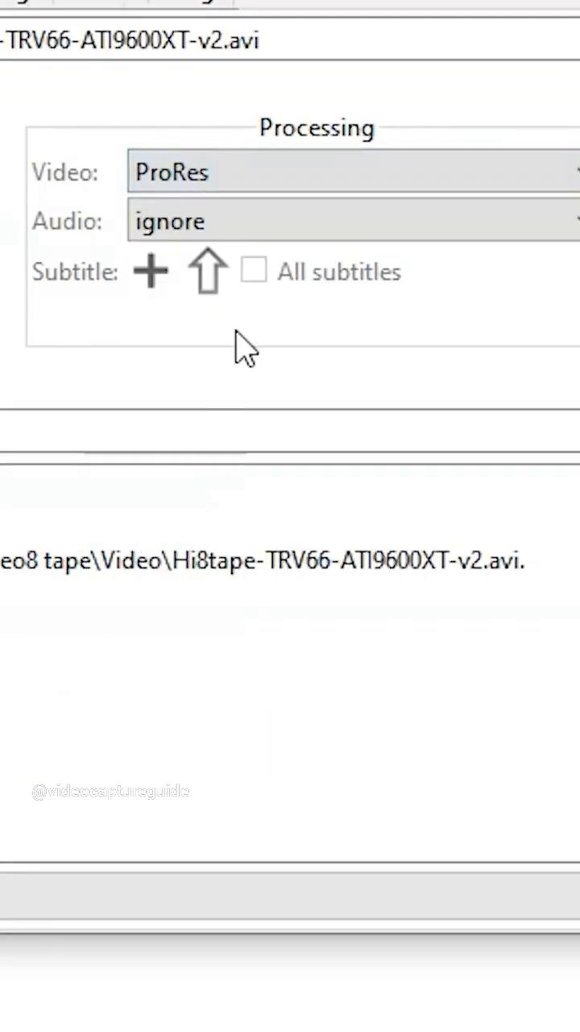
{"action": "left_click", "coordinate": [354, 219]}
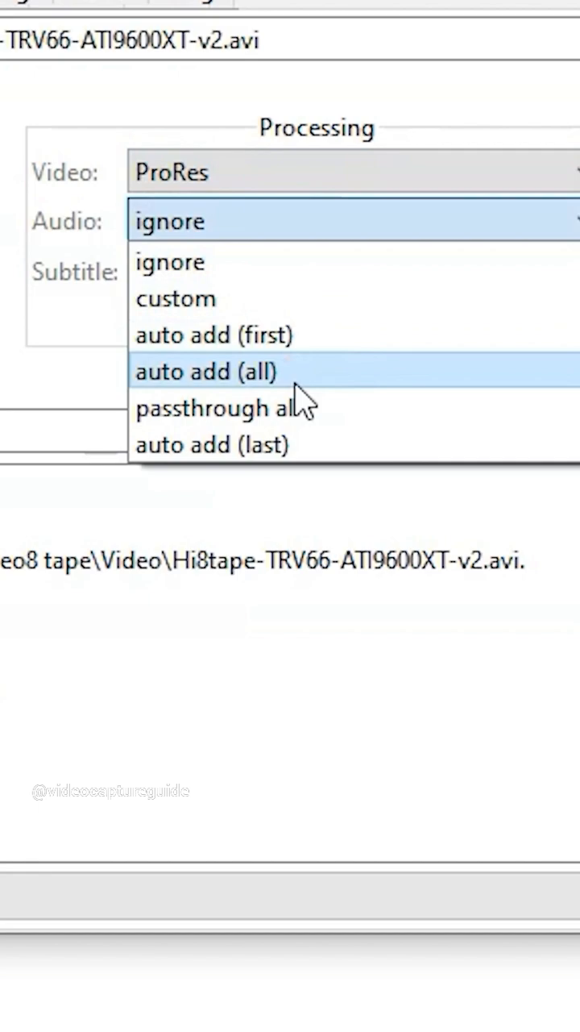
{"action": "left_click", "coordinate": [206, 371]}
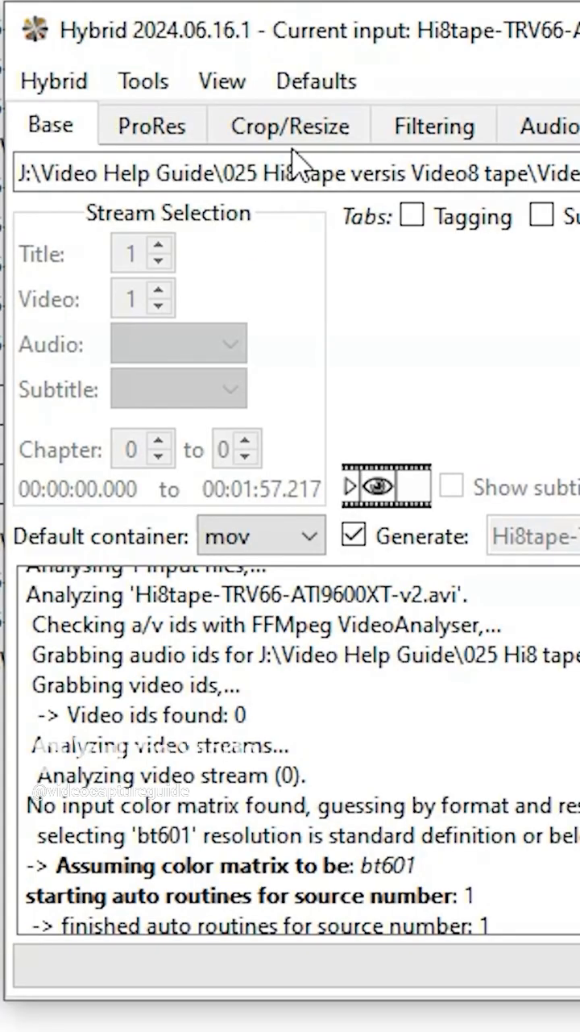
Show the Filtering deinterlace/telecine settings with the QTGMC options.
{"action": "left_click", "coordinate": [291, 125]}
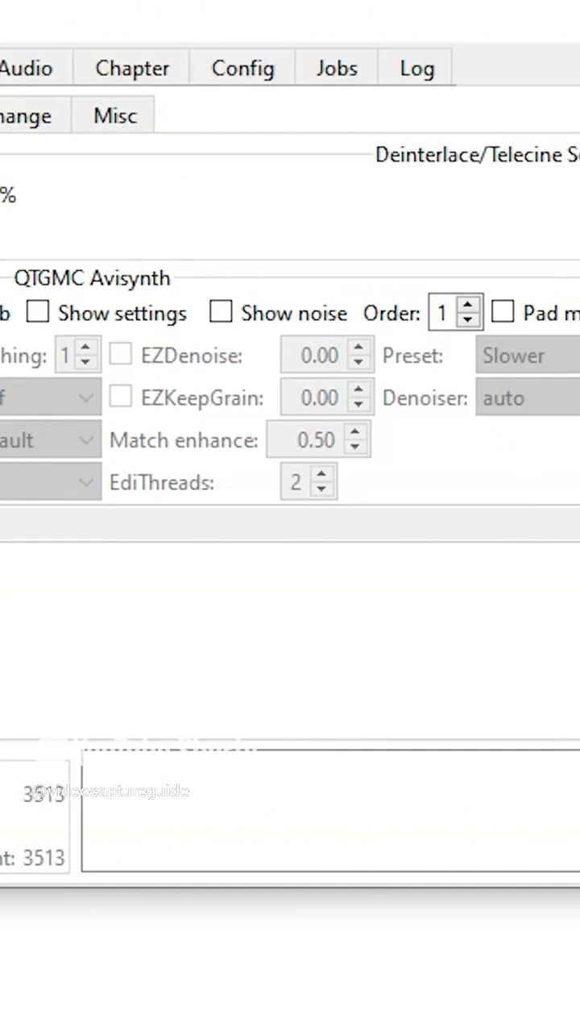
Deinterlace with QTGMC (Vapoursynth) and overwrite the input scan type to top field first.
{"action": "left_click", "coordinate": [474, 113]}
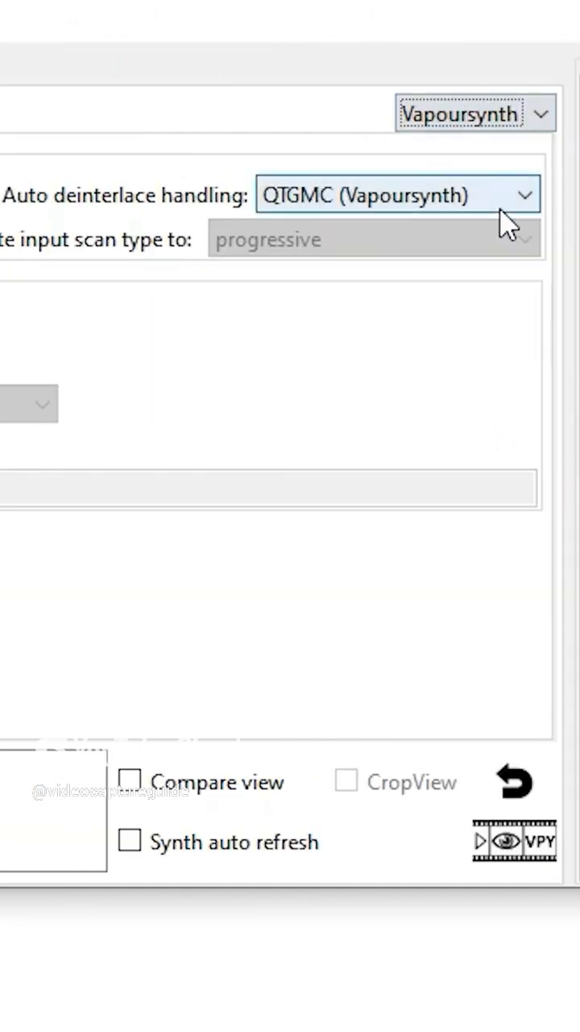
{"action": "left_click", "coordinate": [374, 238]}
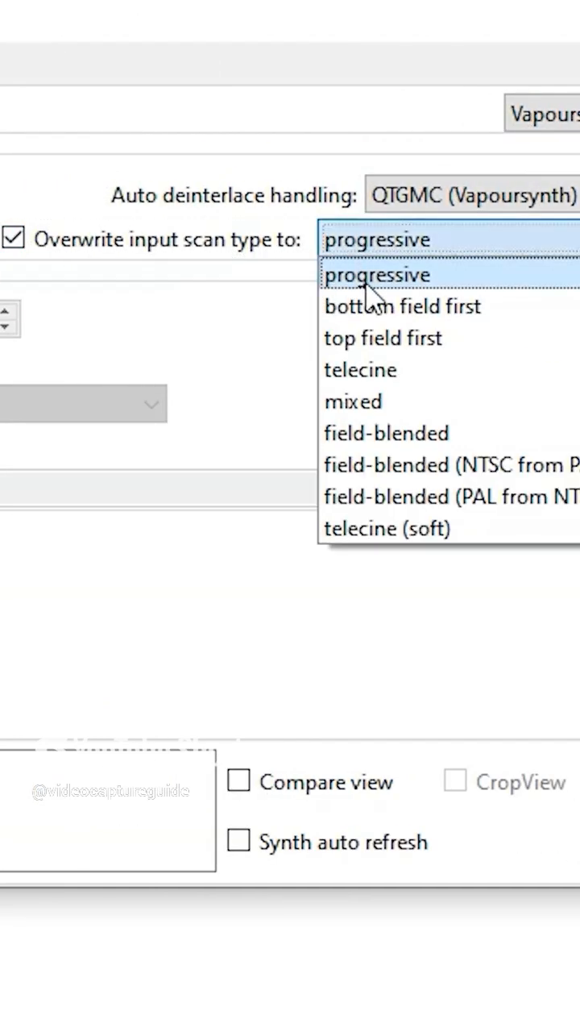
{"action": "left_click", "coordinate": [384, 337]}
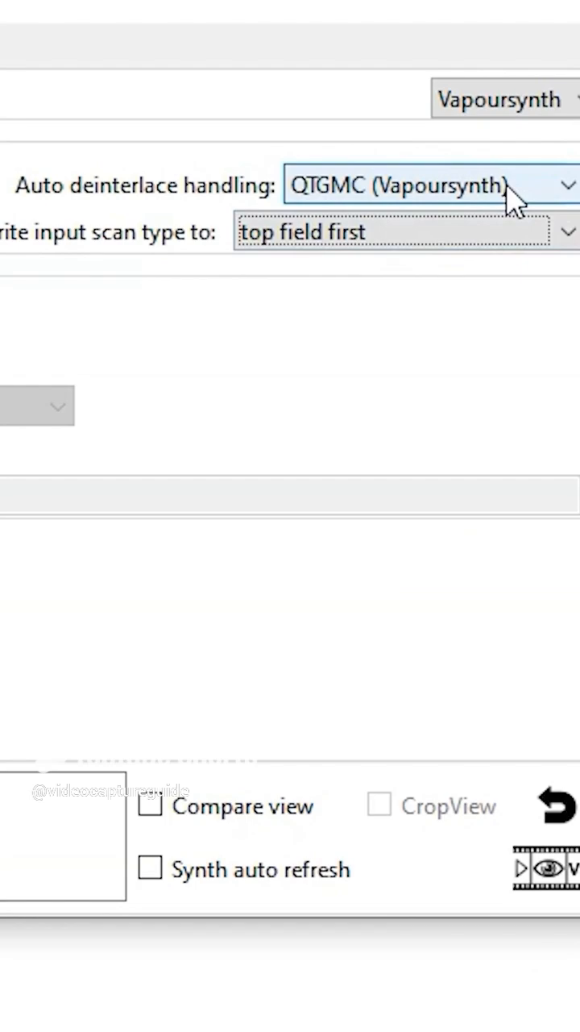
{"action": "left_click", "coordinate": [427, 183]}
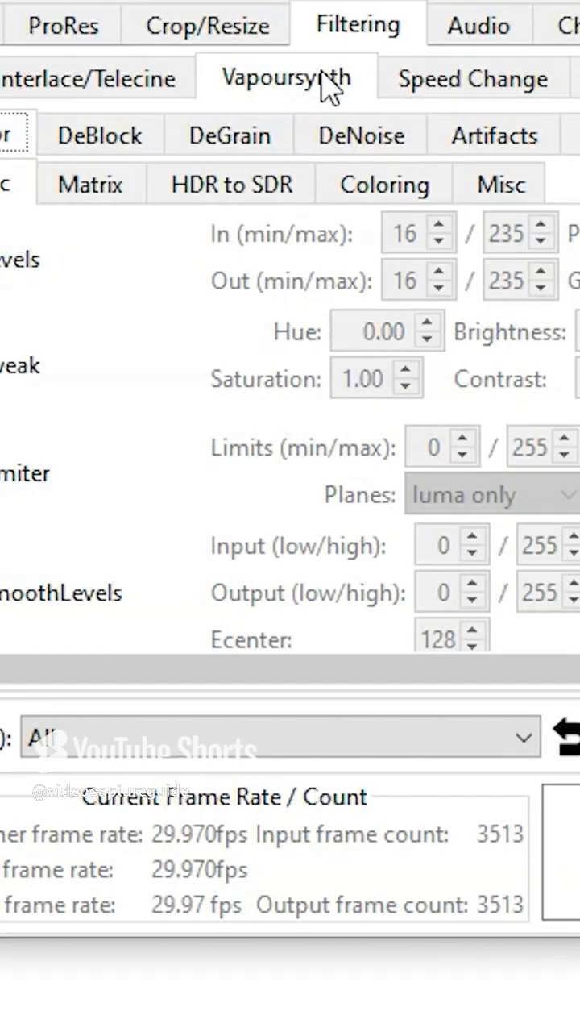
Enable NNEDI3 resizing with 128 neurons to upscale to 1620x1080 and start the encoding job.
{"action": "left_click", "coordinate": [266, 136]}
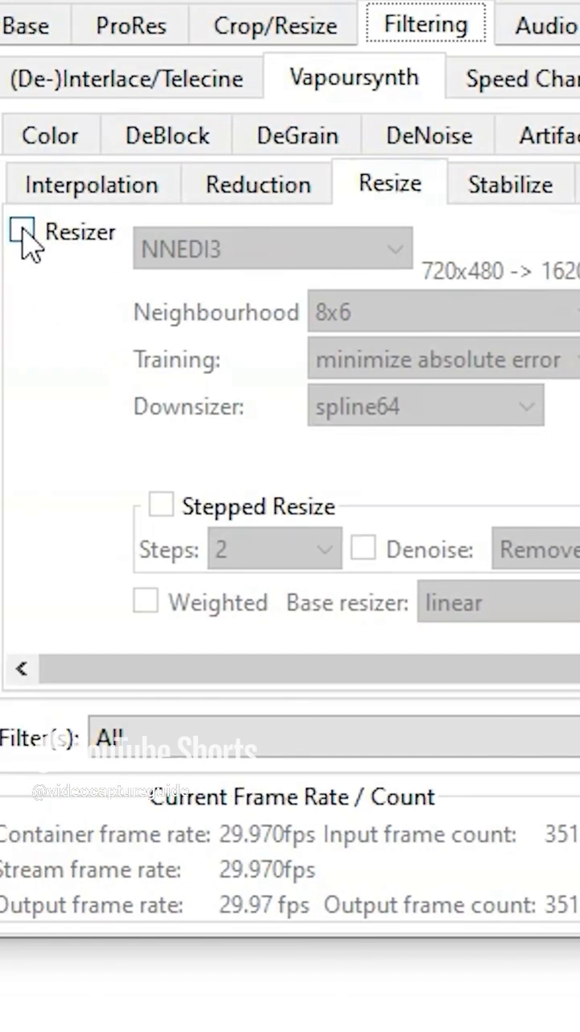
{"action": "left_click", "coordinate": [33, 234]}
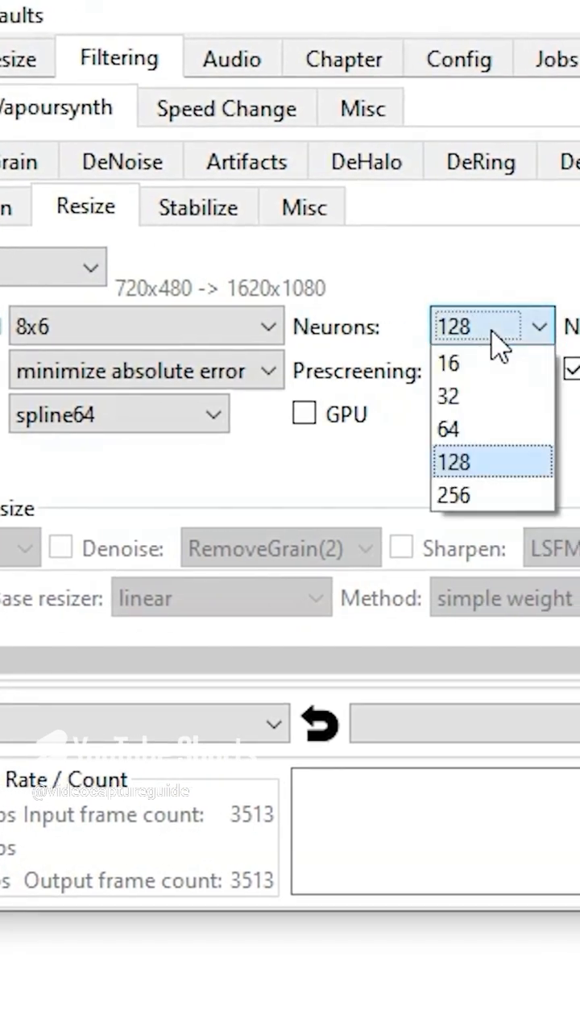
{"action": "left_click", "coordinate": [453, 495]}
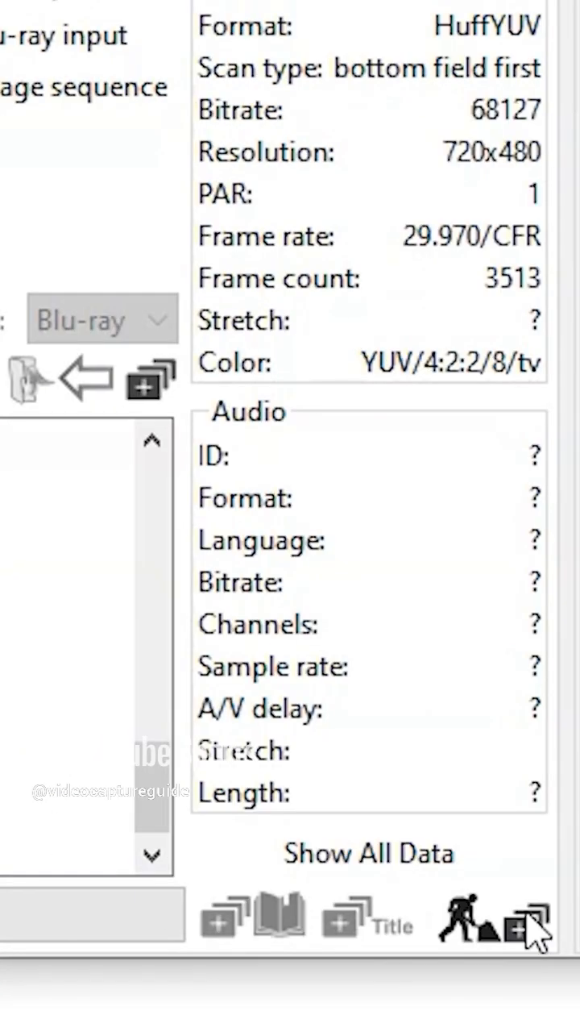
{"action": "left_click", "coordinate": [529, 919]}
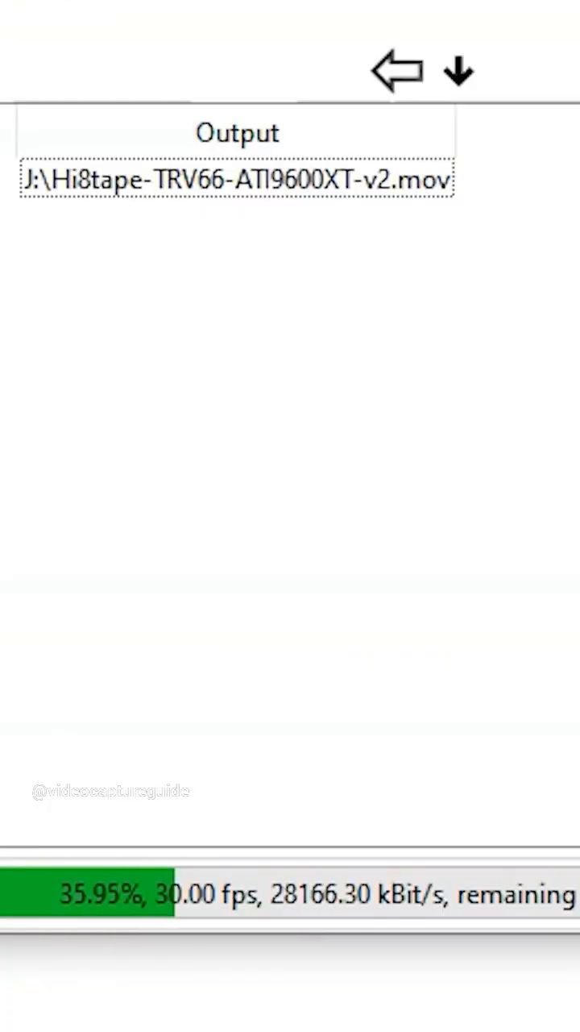